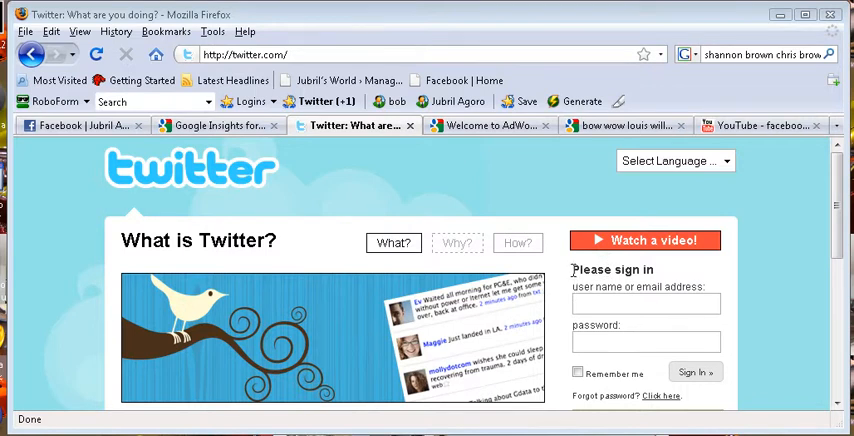
mouse_move(572, 272)
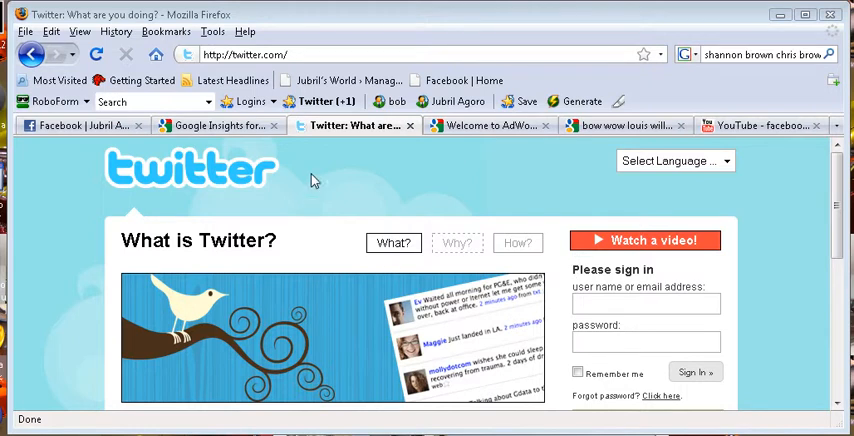
- Sign in to the Twitter account and land on the home timeline with the update box
scroll("down", 3)
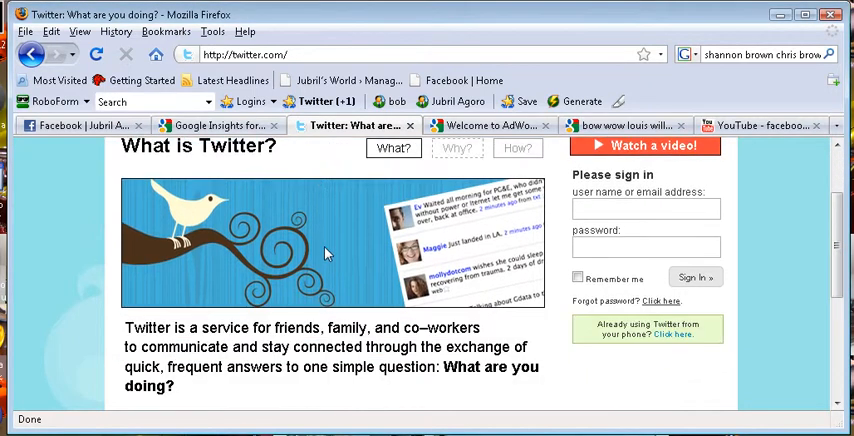
scroll("down", 3)
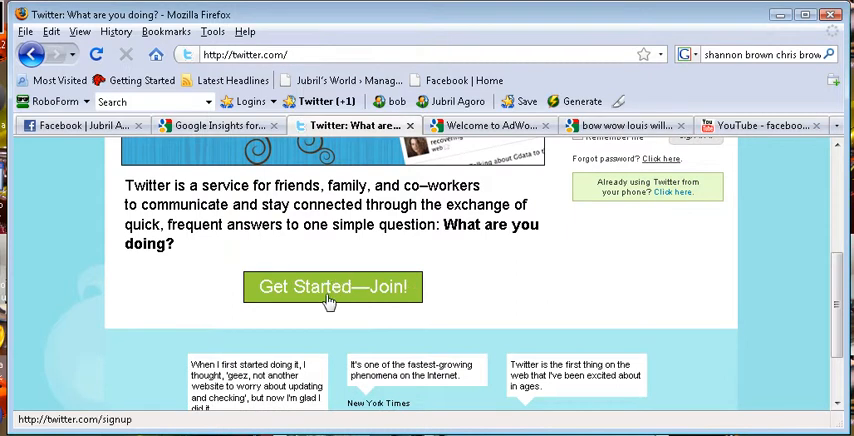
scroll("up", 3)
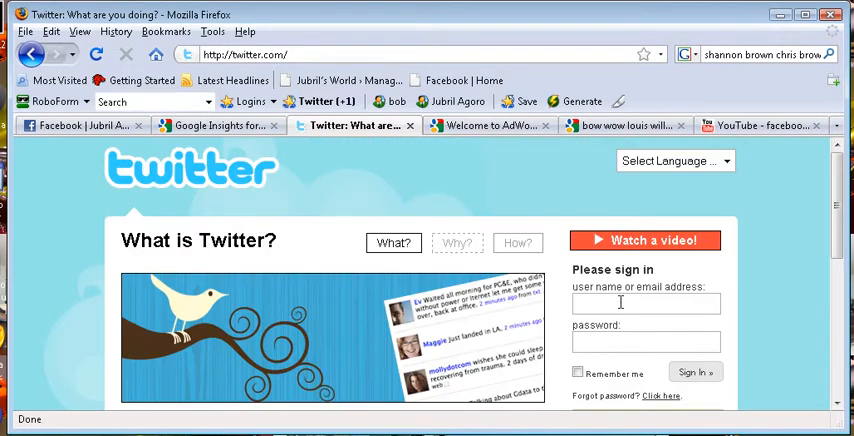
left_click(56, 100)
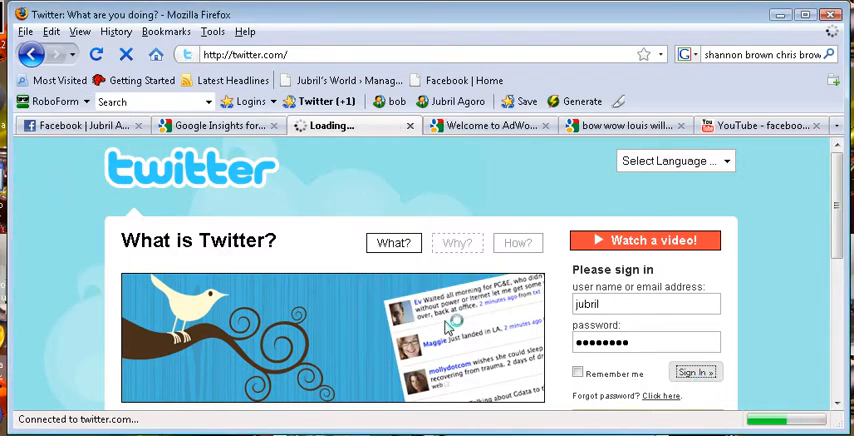
left_click(696, 372)
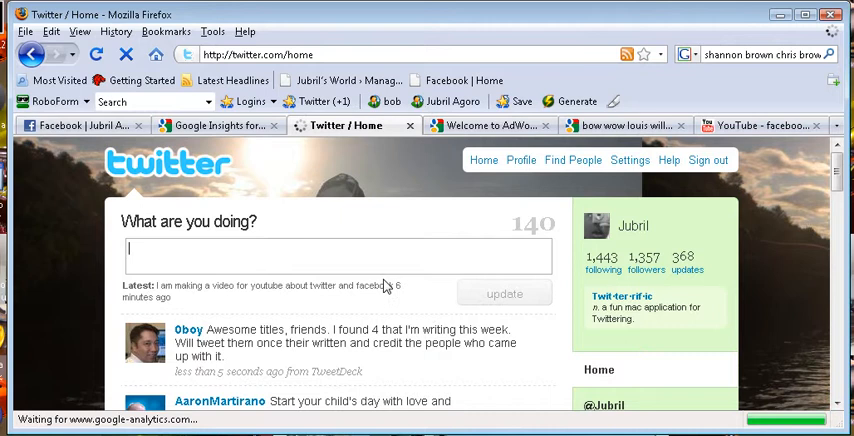
scroll("down", 3)
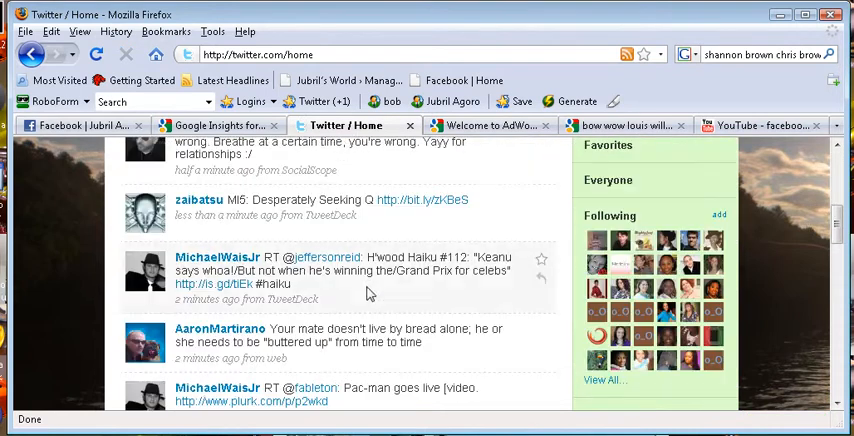
scroll("up", 3)
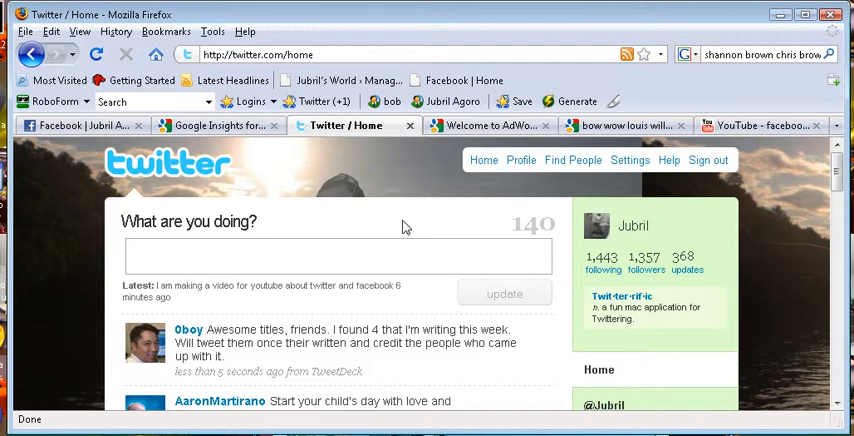
mouse_move(368, 284)
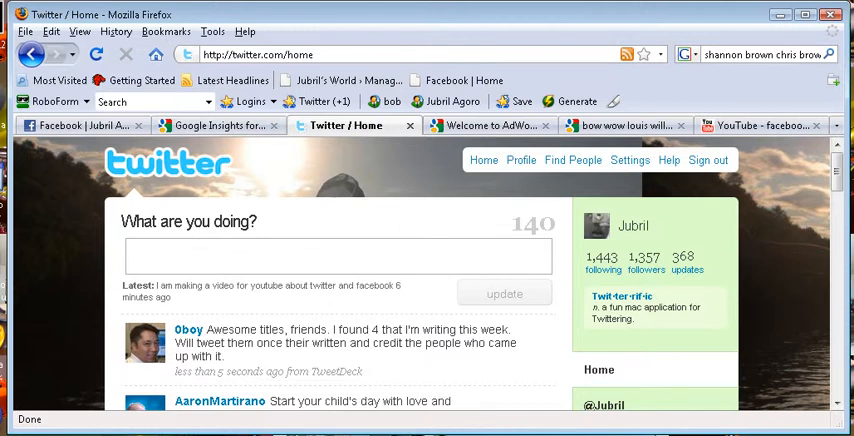
- Write 'I am finishing up my video now' in the status box and post the update
type("I am playing with my")
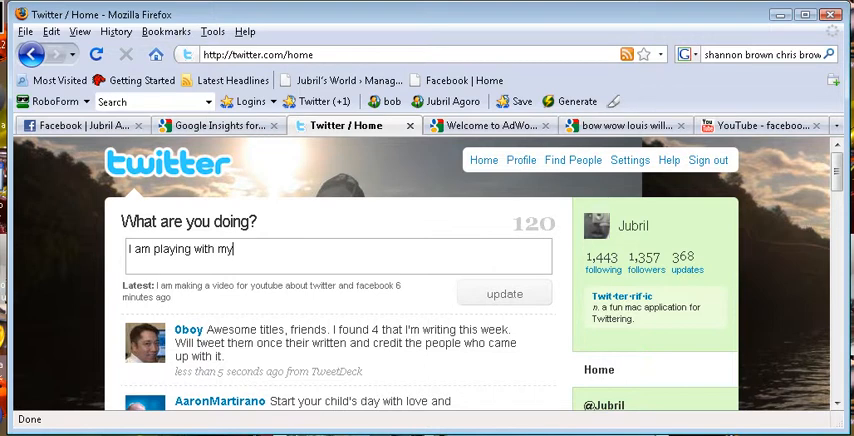
type("son")
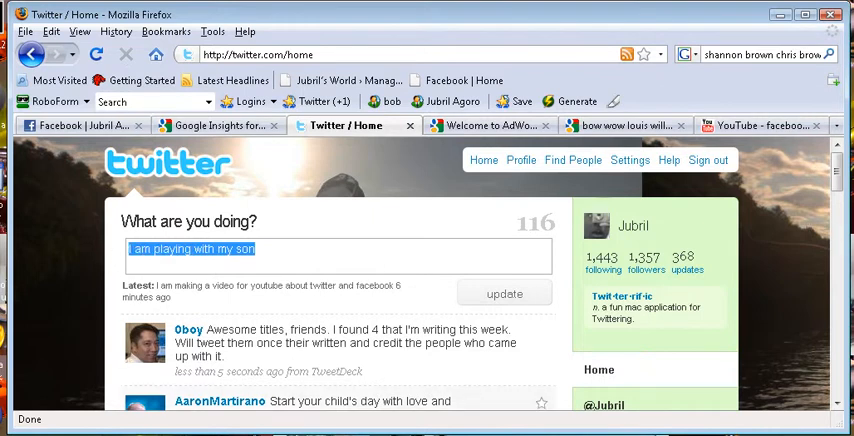
type("I am")
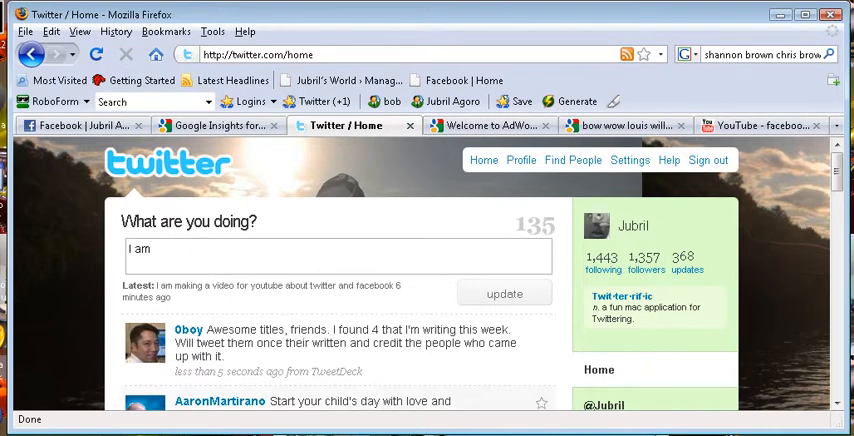
type("finsih")
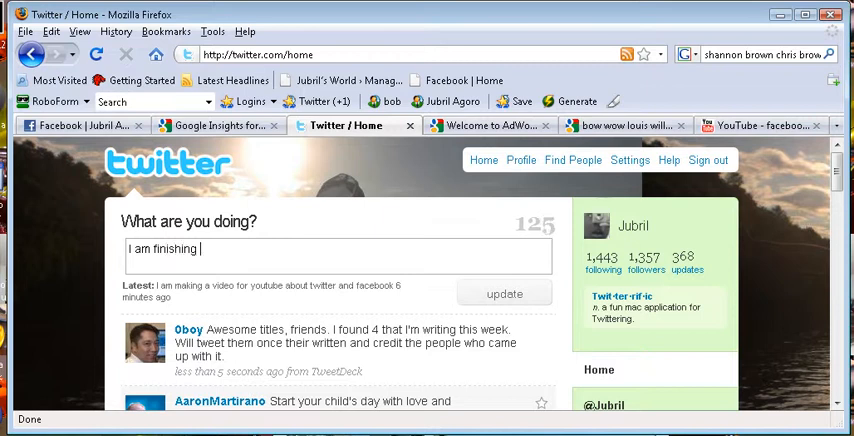
type("up my video")
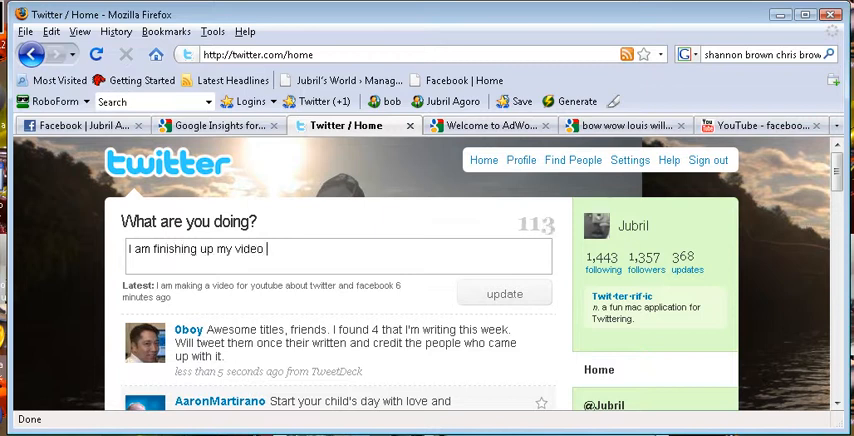
type("now")
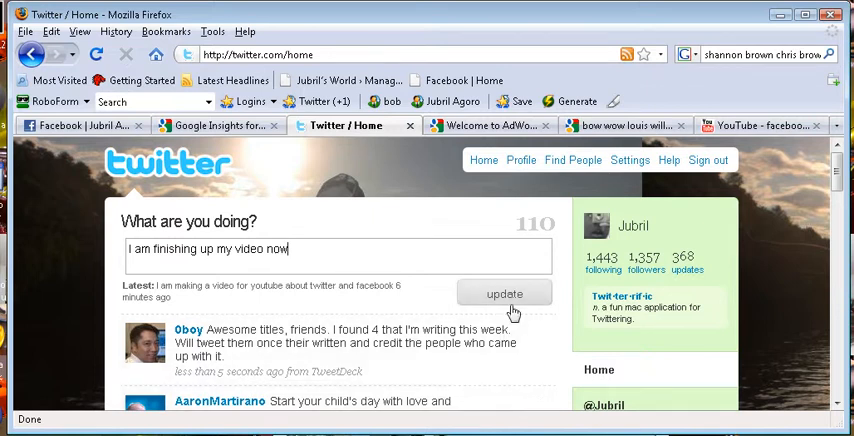
left_click(504, 292)
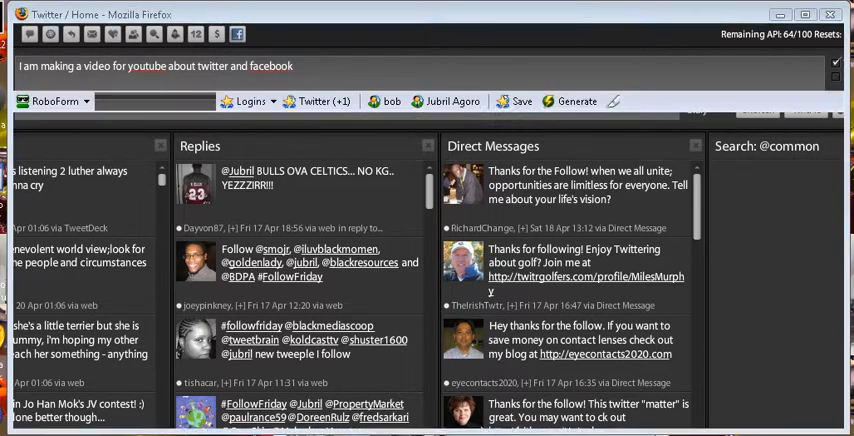
- Switch to the TweetDeck window showing Replies, Direct Messages and search columns
left_click(352, 124)
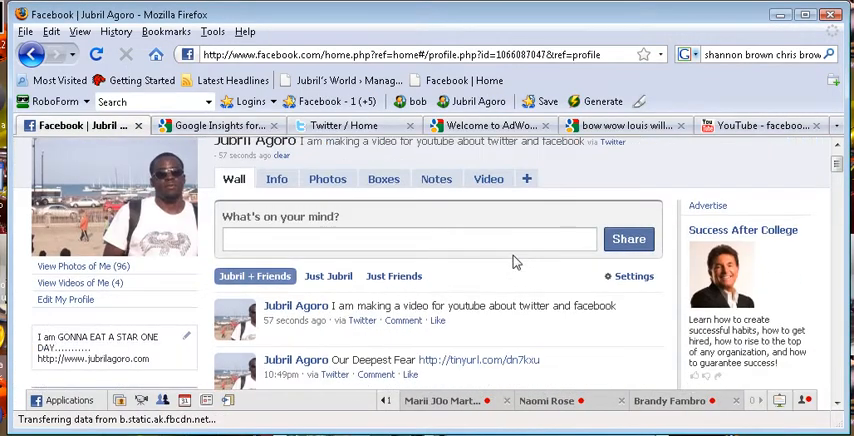
scroll("down", 3)
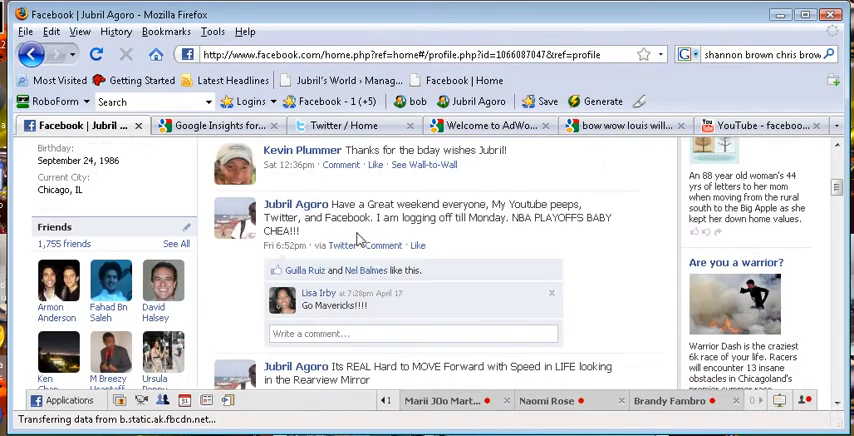
scroll("down", 3)
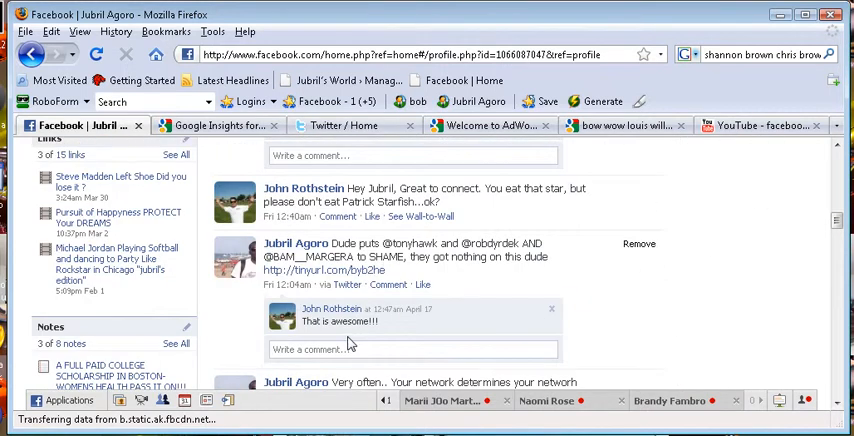
scroll("down", 3)
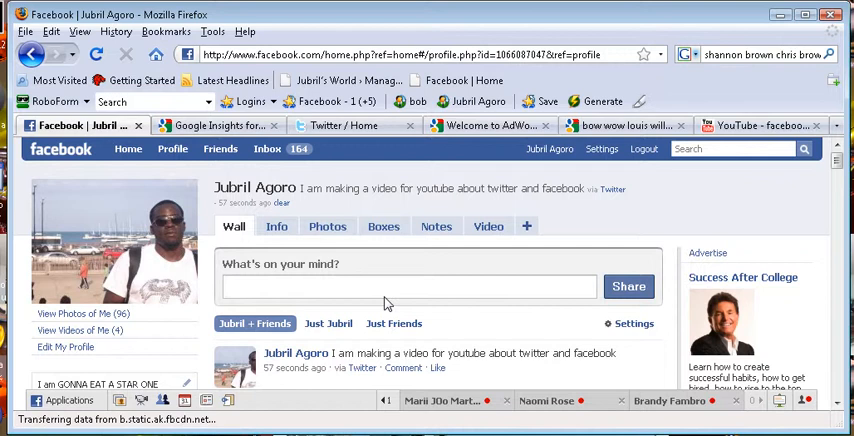
- Scroll the reloaded Facebook profile to find the new status posted via Twitter
scroll("down", 3)
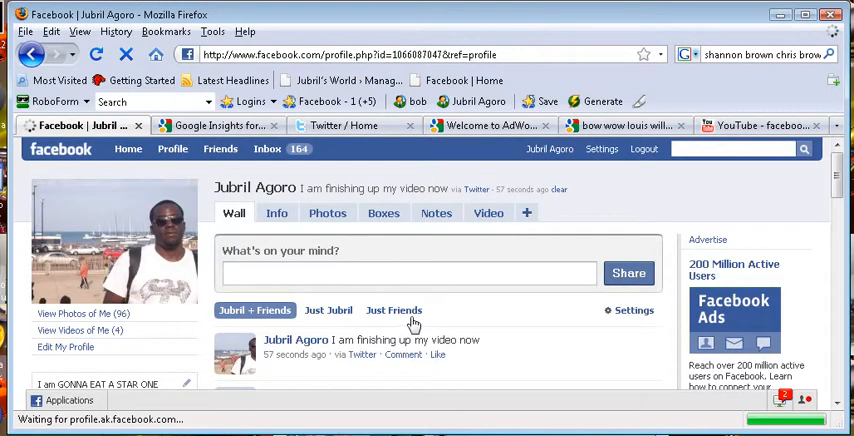
scroll("down", 3)
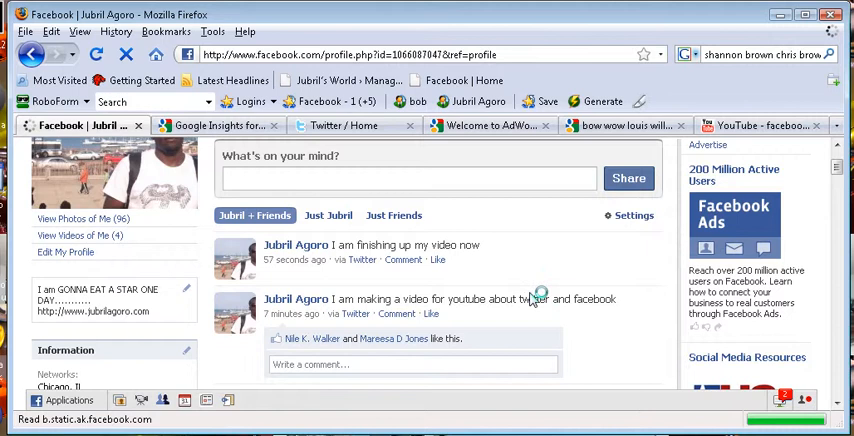
scroll("down", 3)
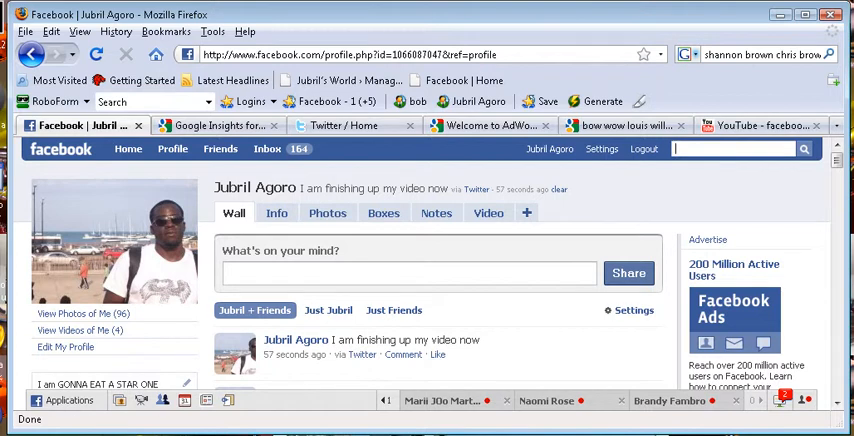
- Search Facebook for 'twitter' and open the Twitter application from the suggestions
type("twitter")
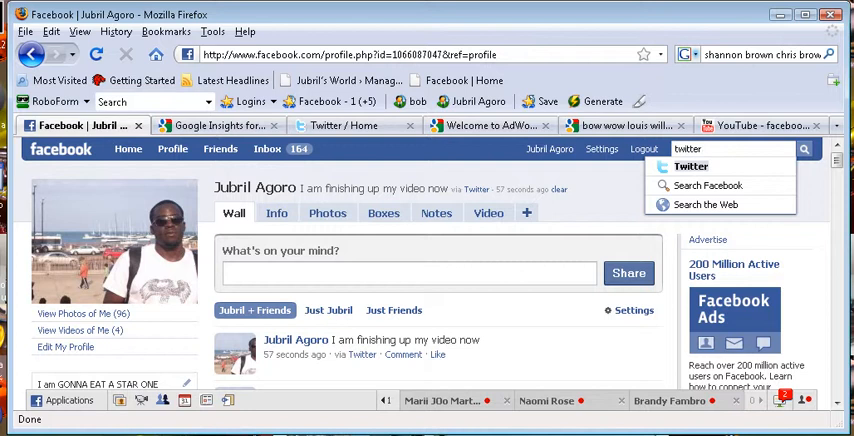
mouse_move(692, 168)
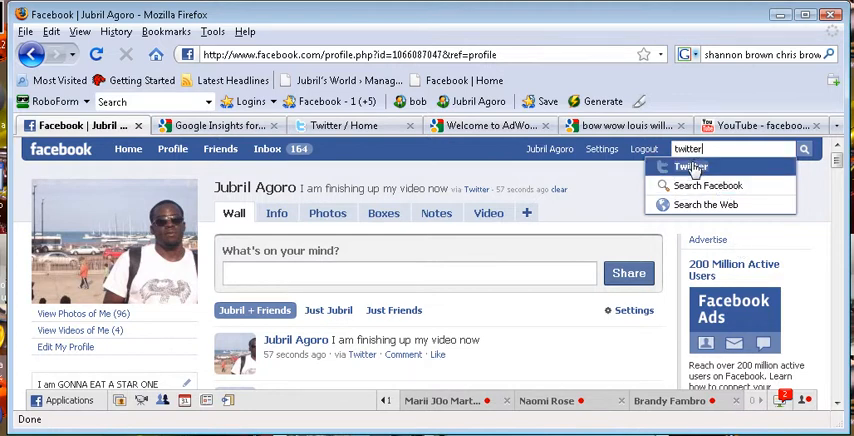
left_click(692, 168)
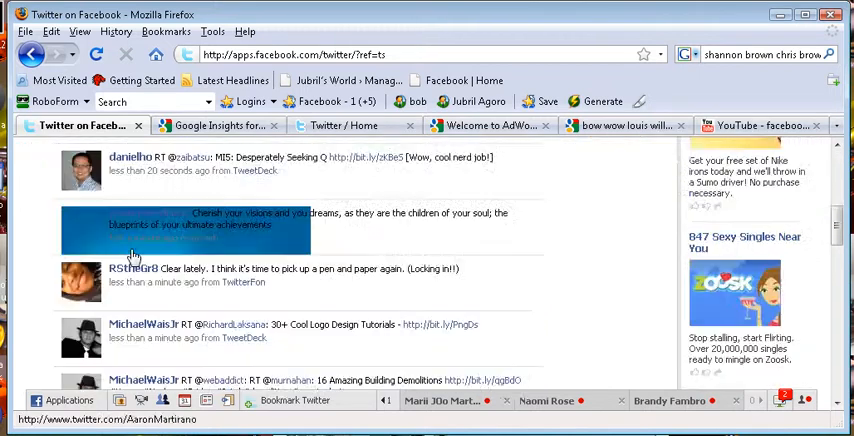
- Look over the Twitter app page, then return to Twitter's own home page
scroll("down", 3)
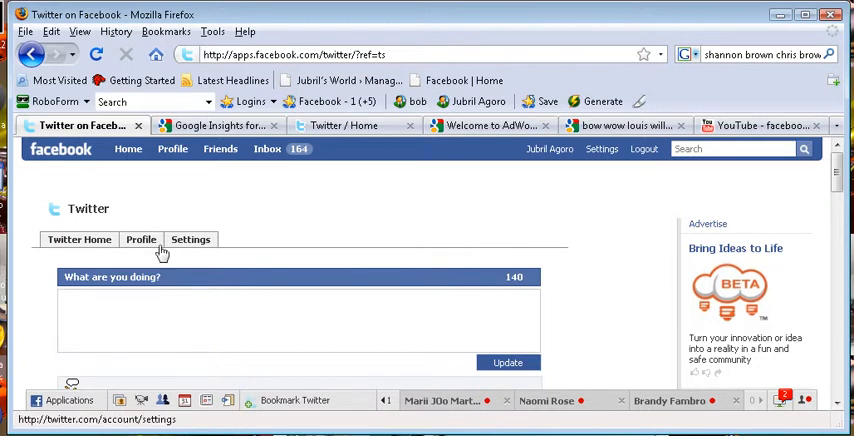
mouse_move(248, 250)
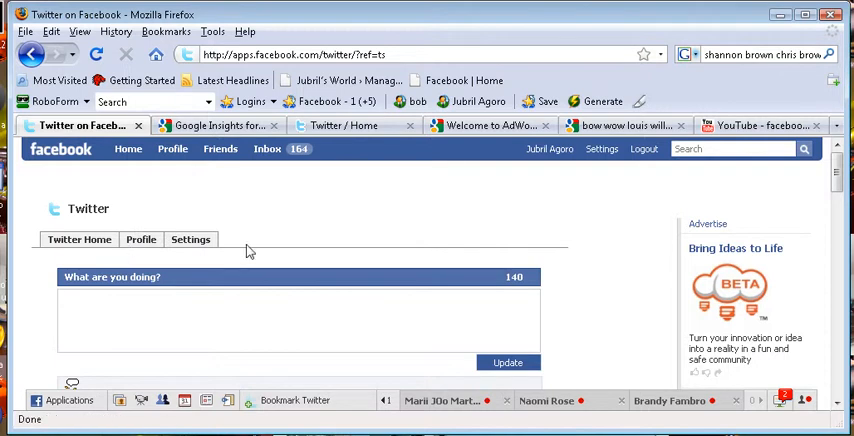
mouse_move(190, 240)
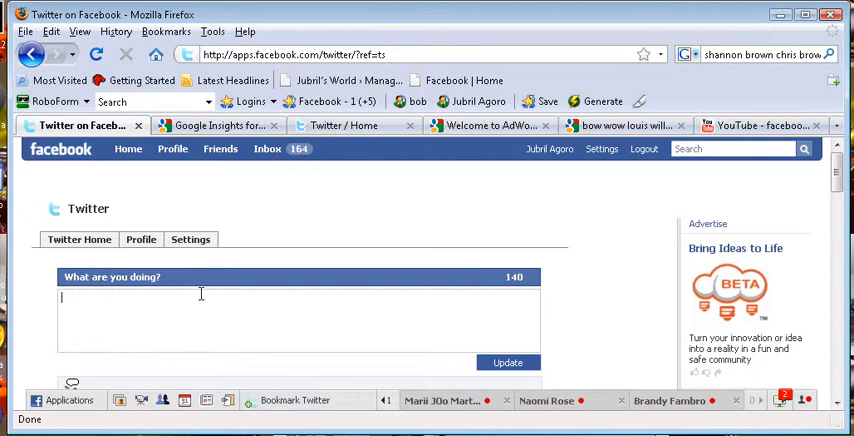
mouse_move(440, 320)
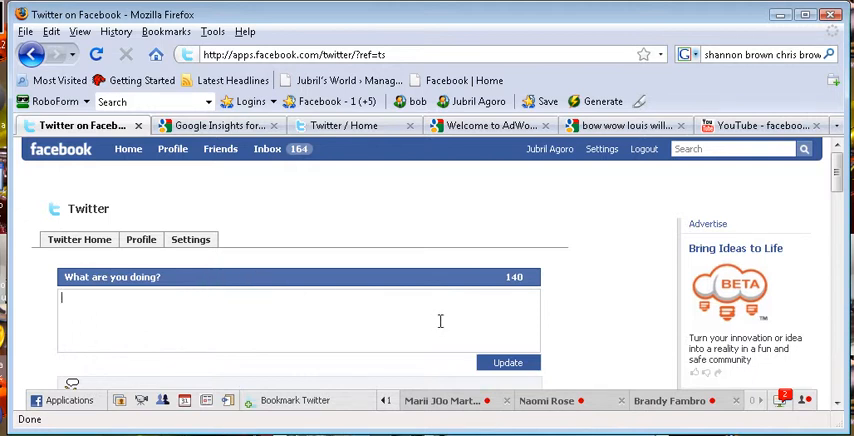
mouse_move(352, 190)
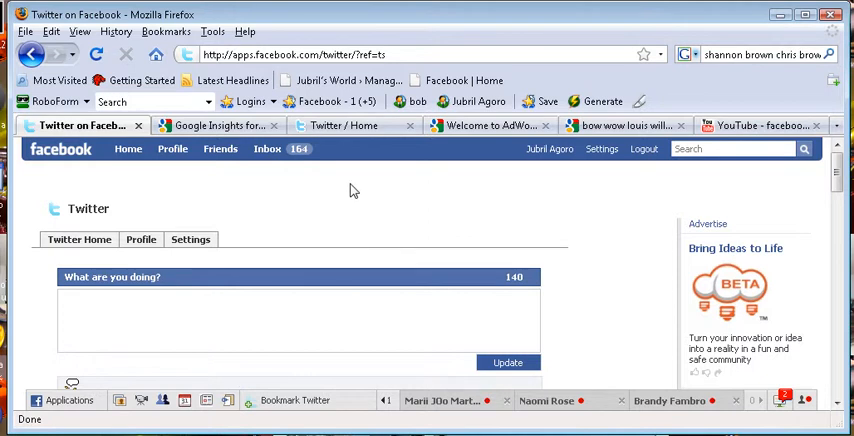
mouse_move(352, 184)
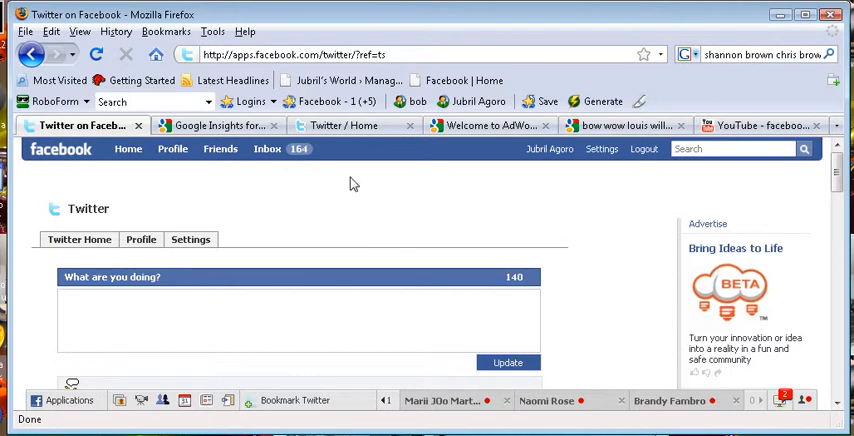
left_click(344, 124)
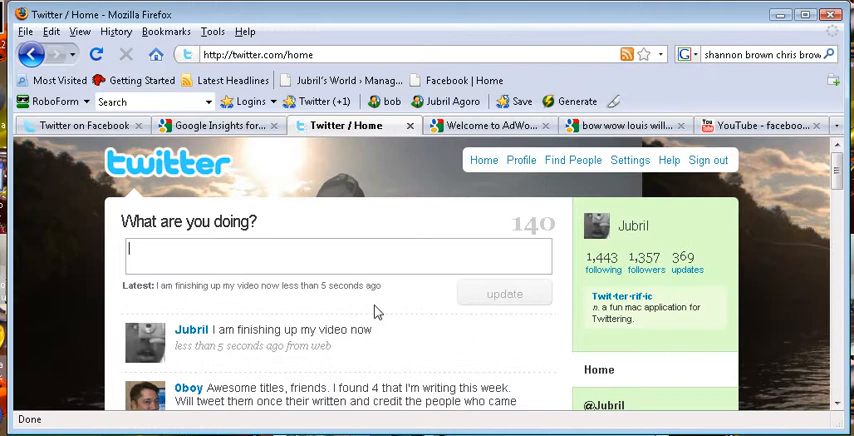